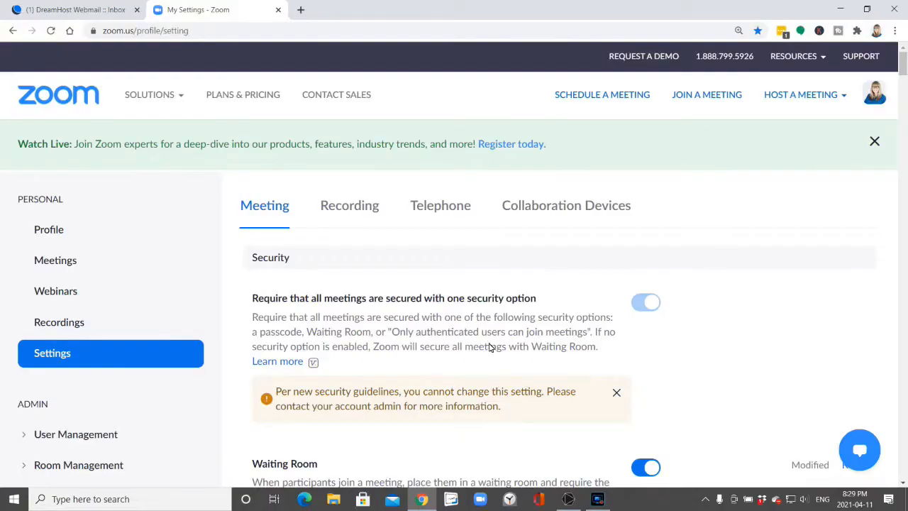
mouse_move(327, 177)
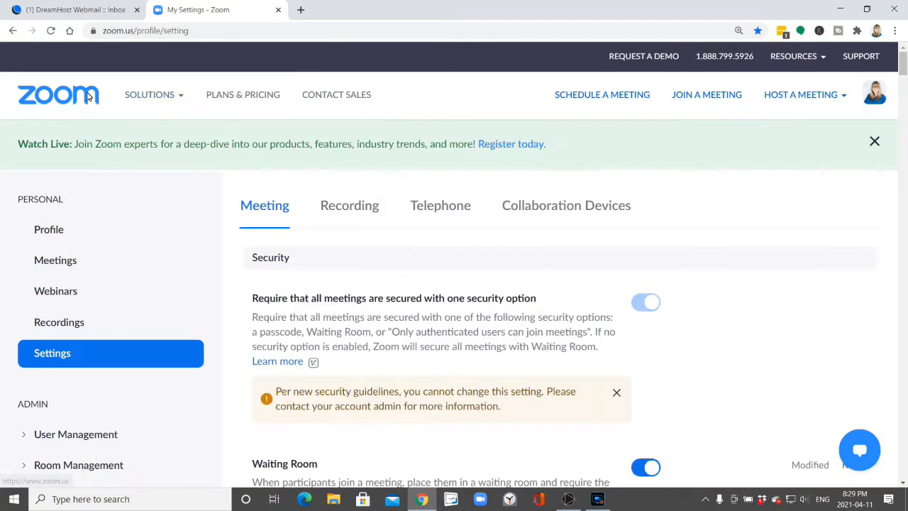
mouse_move(255, 269)
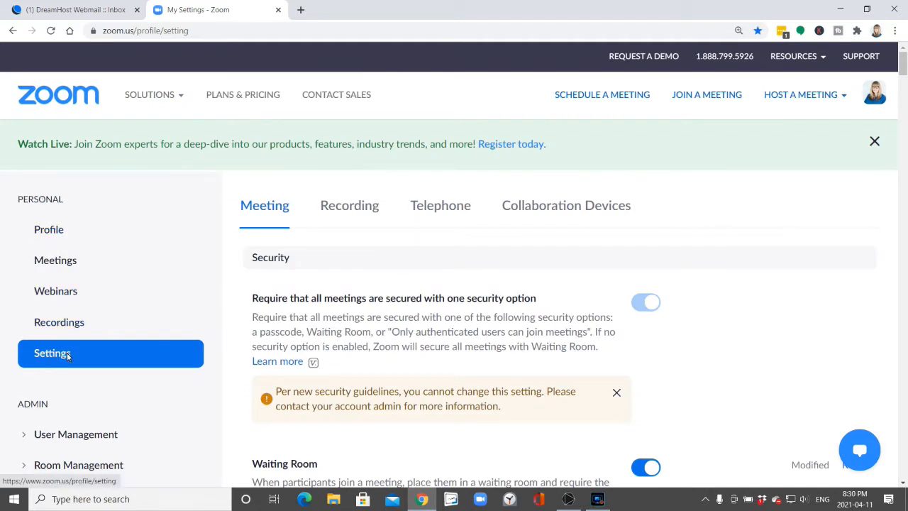
Show personal Meeting settings and scroll to the enabled Waiting Room toggle and its options.
left_click(874, 141)
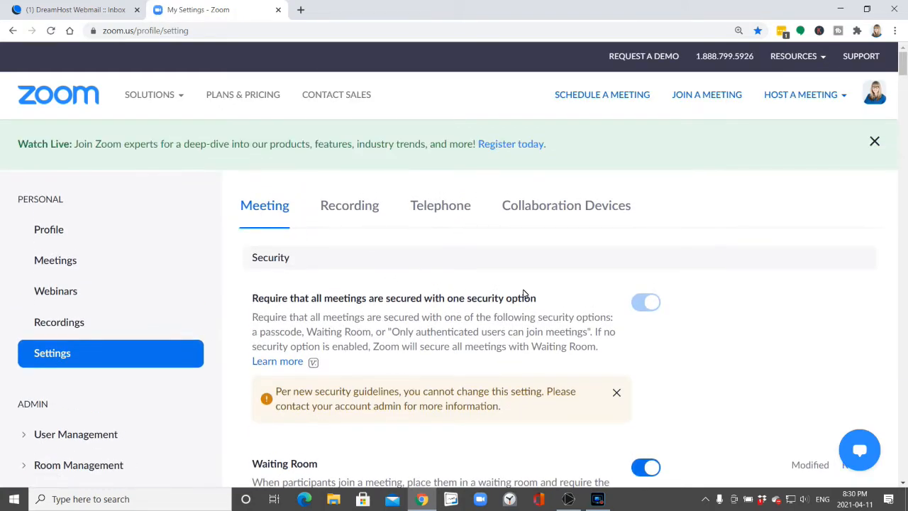
scroll("down", 3)
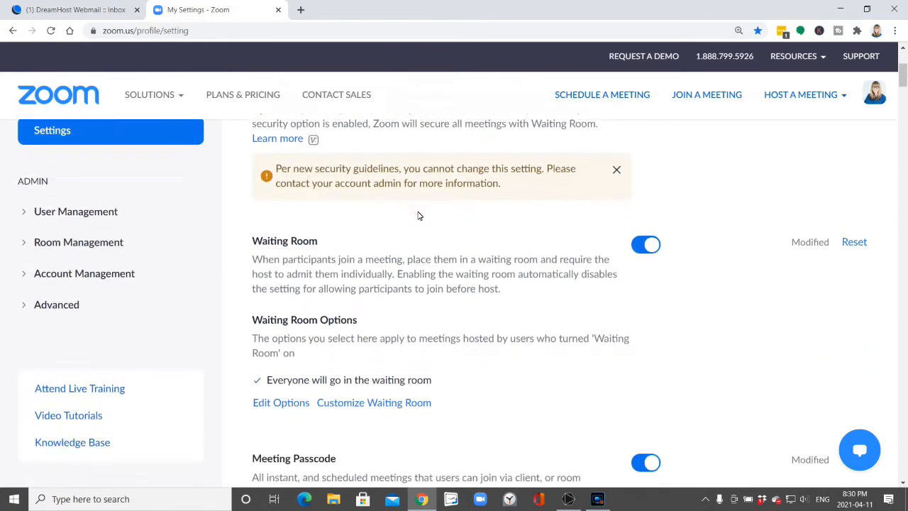
scroll("down", 3)
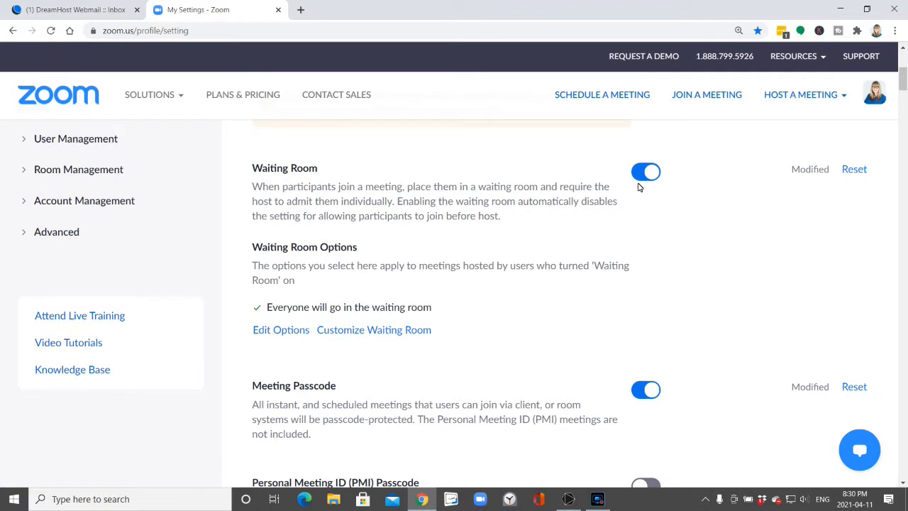
mouse_move(327, 248)
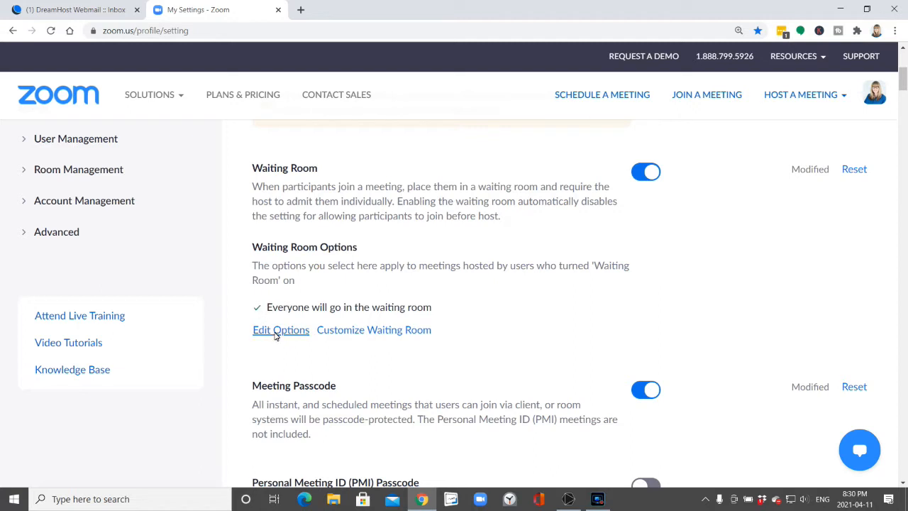
left_click(281, 329)
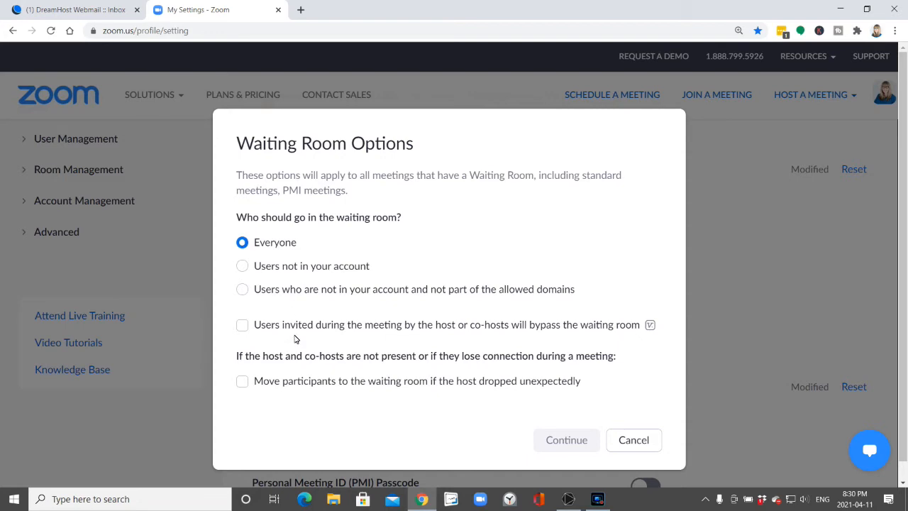
mouse_move(631, 459)
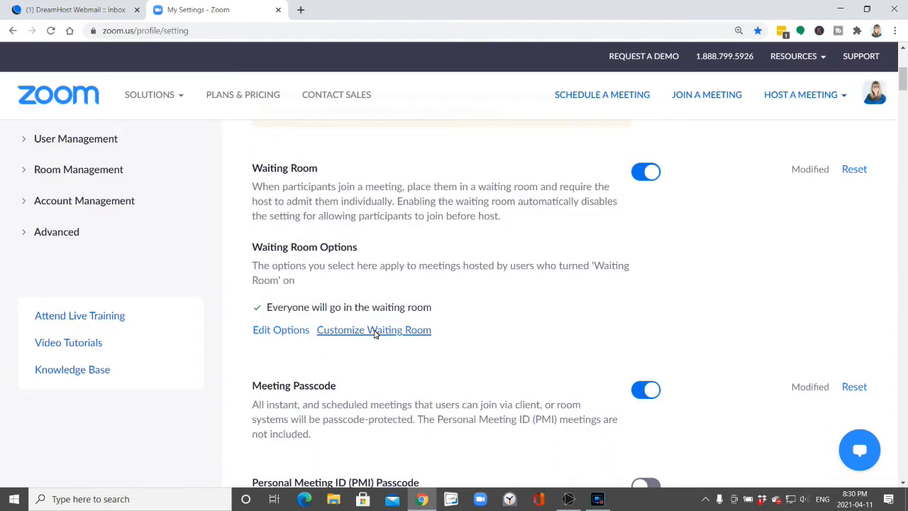
Enter Customize Waiting Room and cancel the title edit, leaving 'So happy you are here!'.
left_click(374, 330)
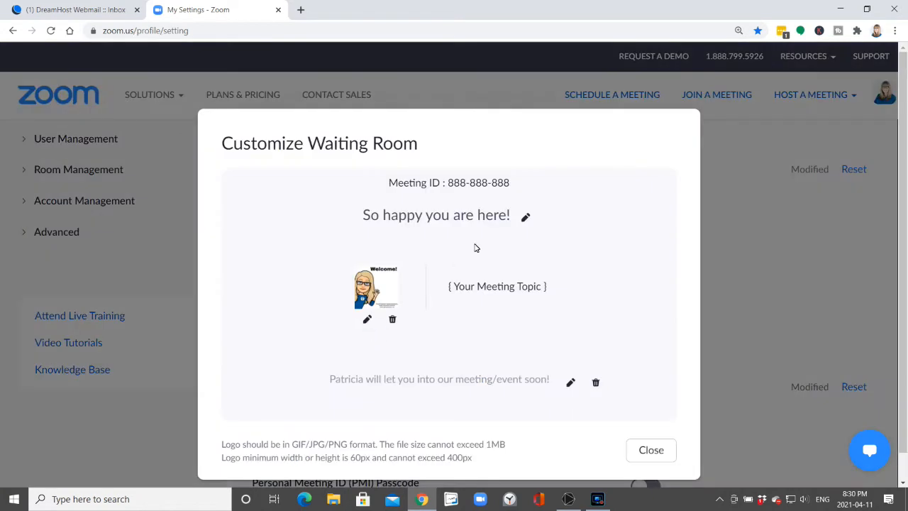
mouse_move(512, 221)
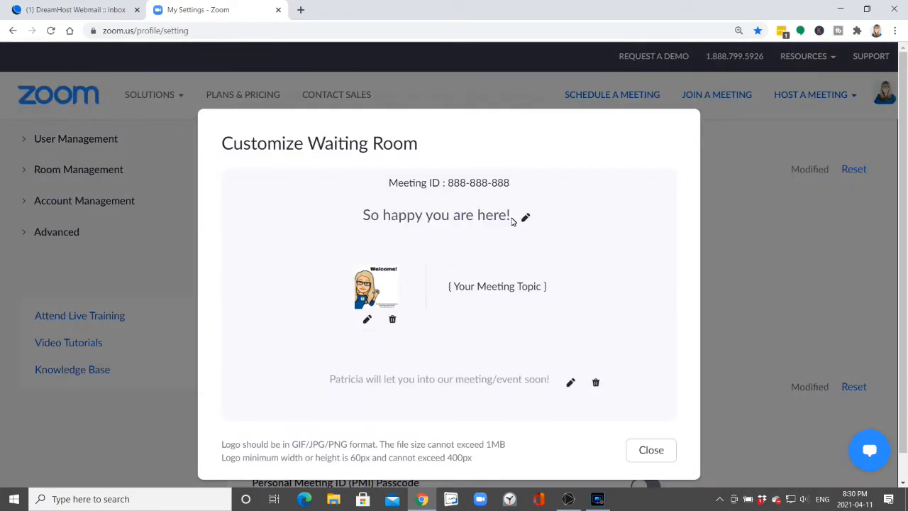
mouse_move(483, 195)
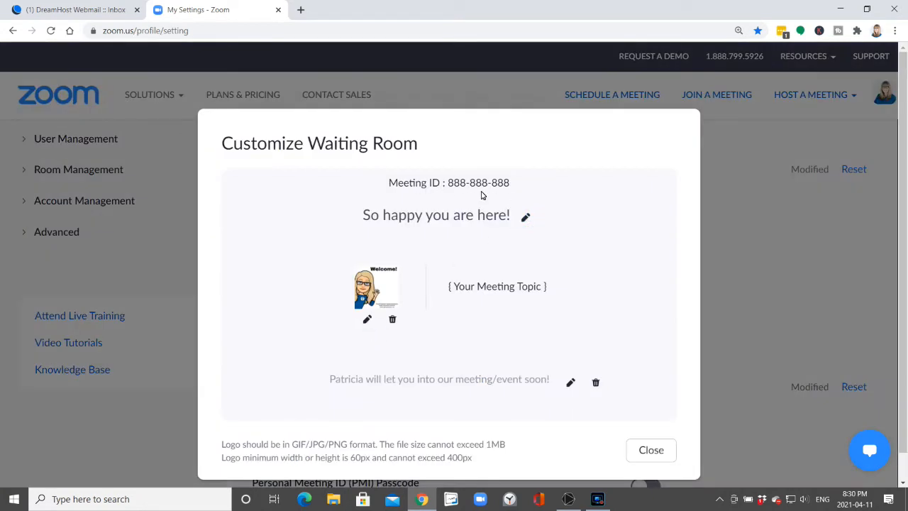
left_click(525, 216)
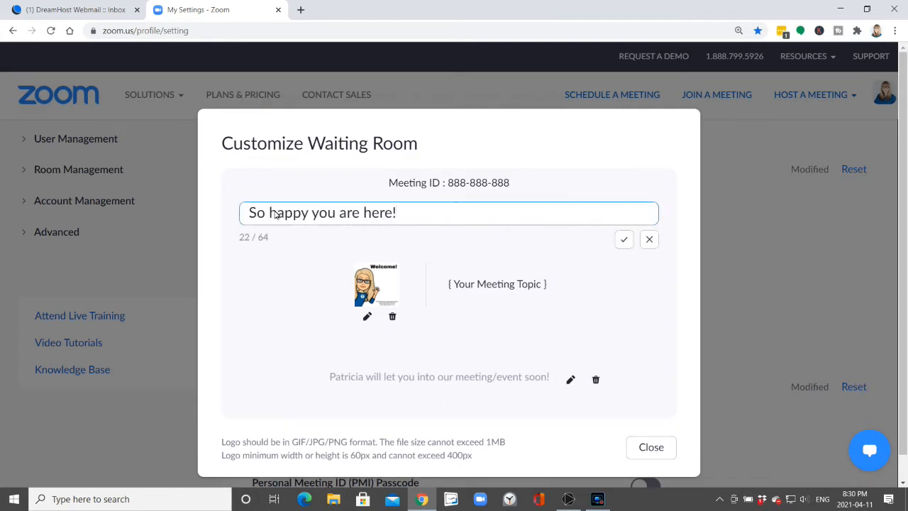
mouse_move(447, 232)
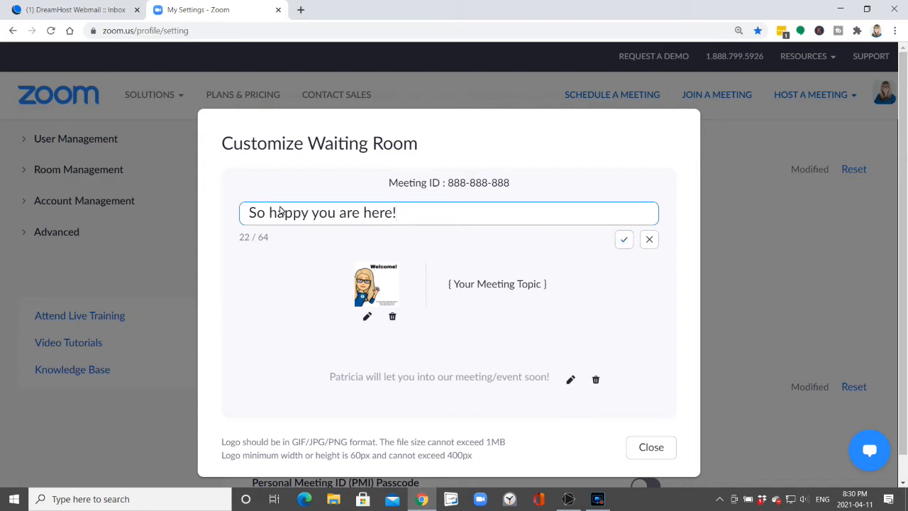
left_click(624, 239)
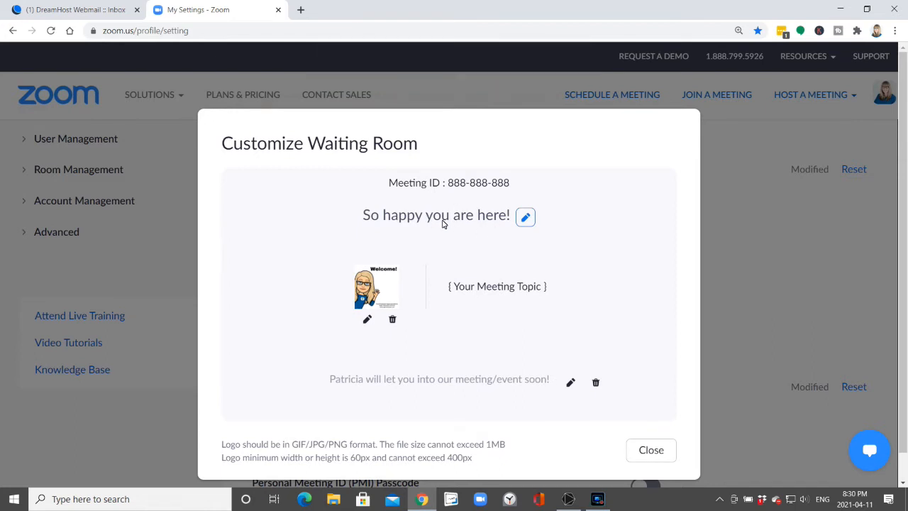
mouse_move(508, 227)
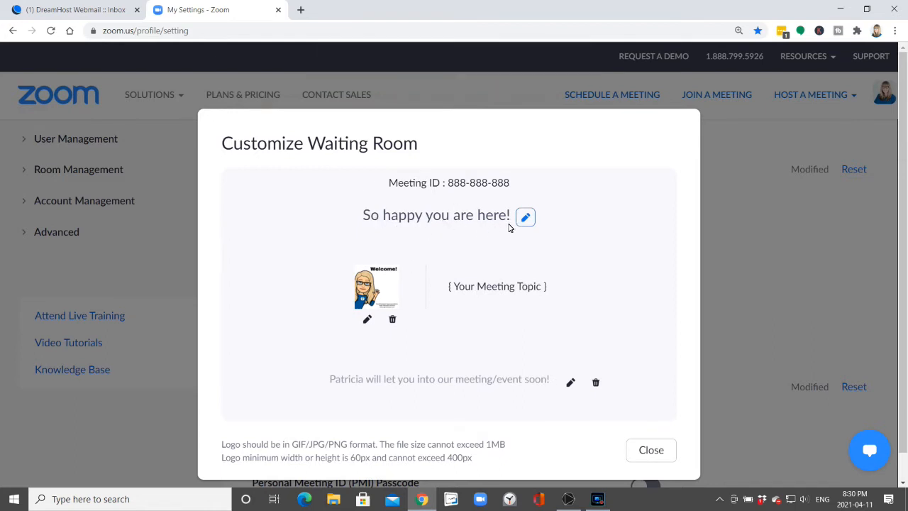
mouse_move(367, 319)
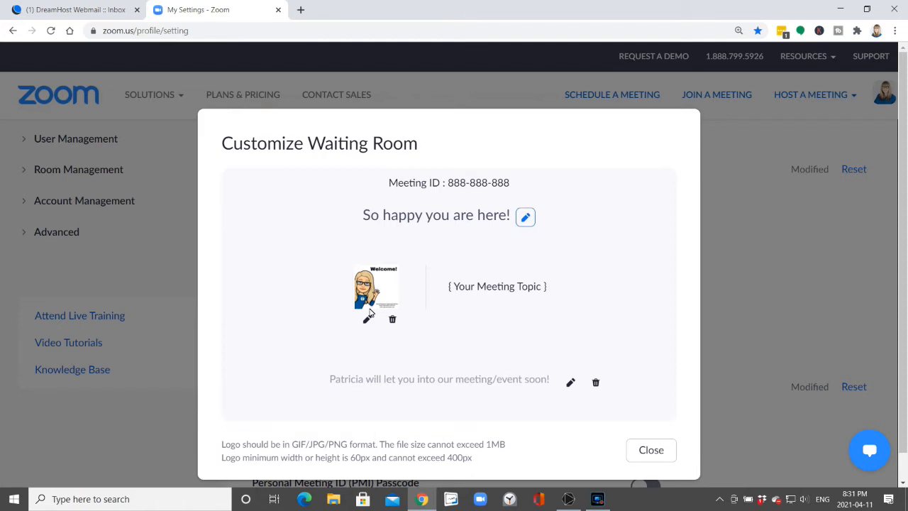
left_click(367, 319)
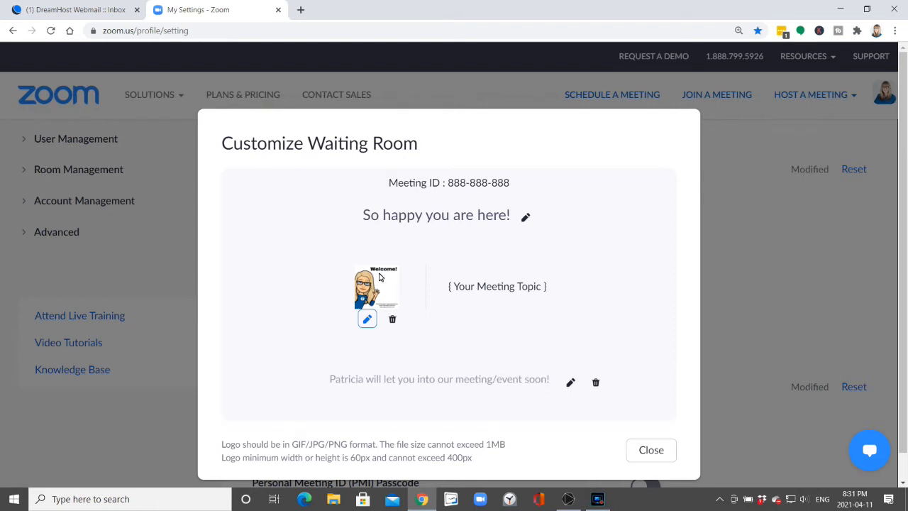
mouse_move(375, 289)
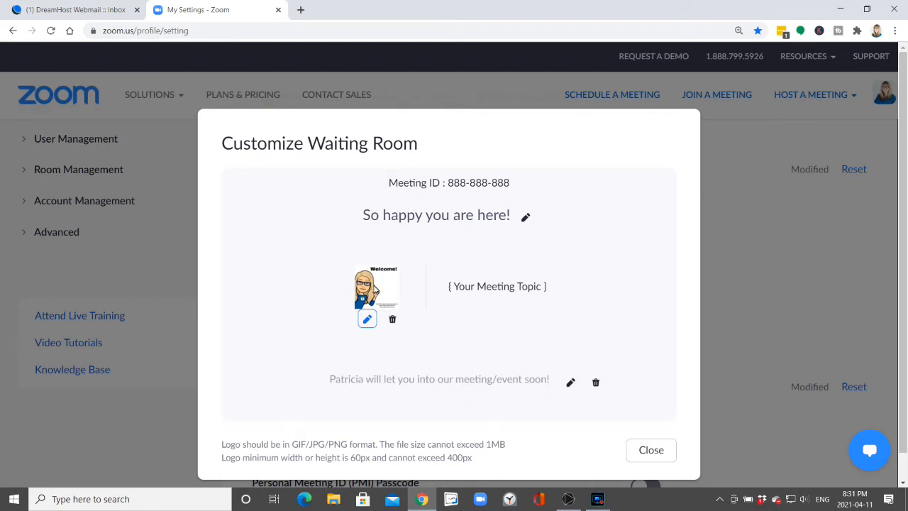
mouse_move(382, 291)
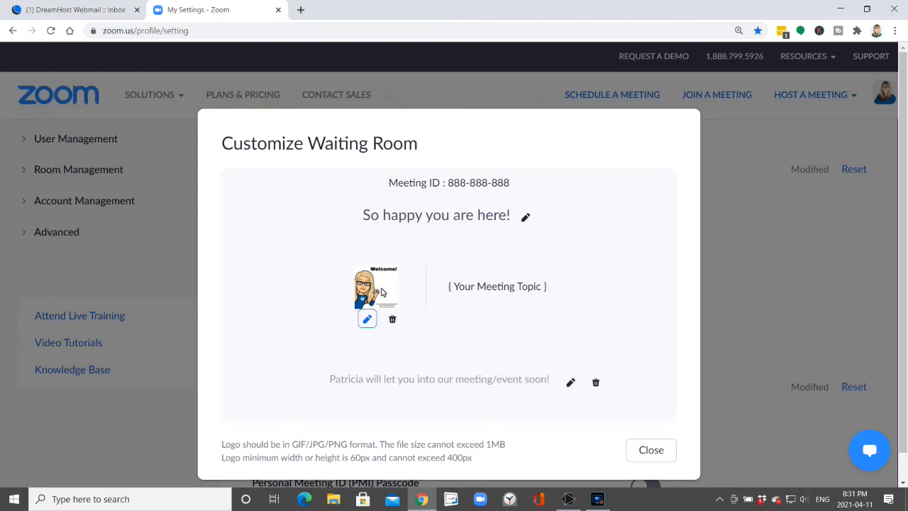
mouse_move(376, 279)
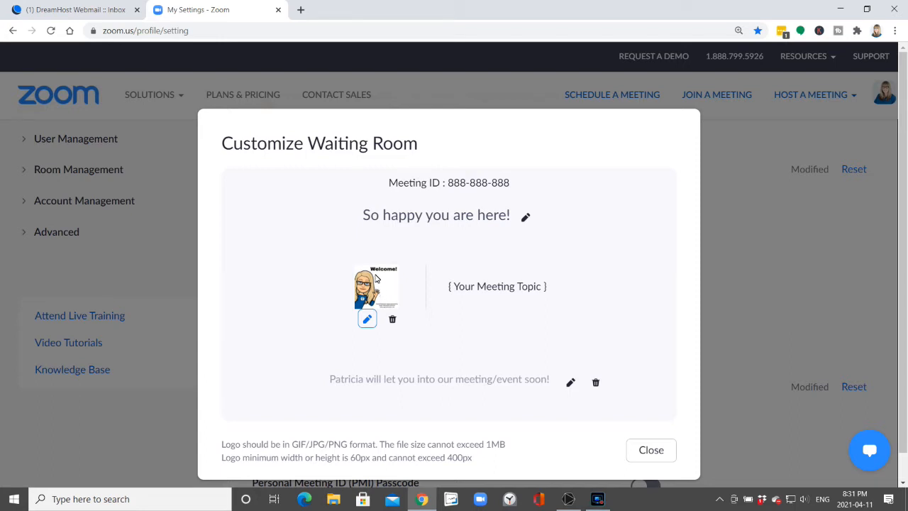
mouse_move(378, 297)
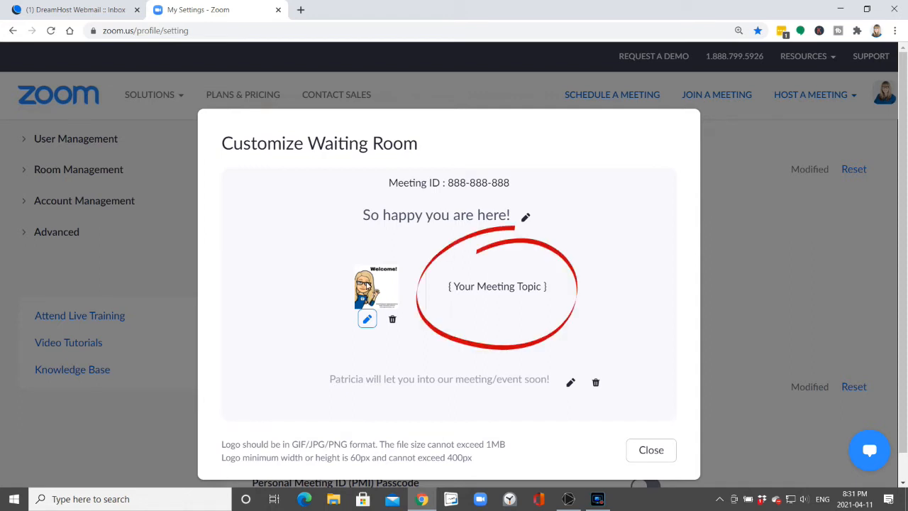
mouse_move(379, 297)
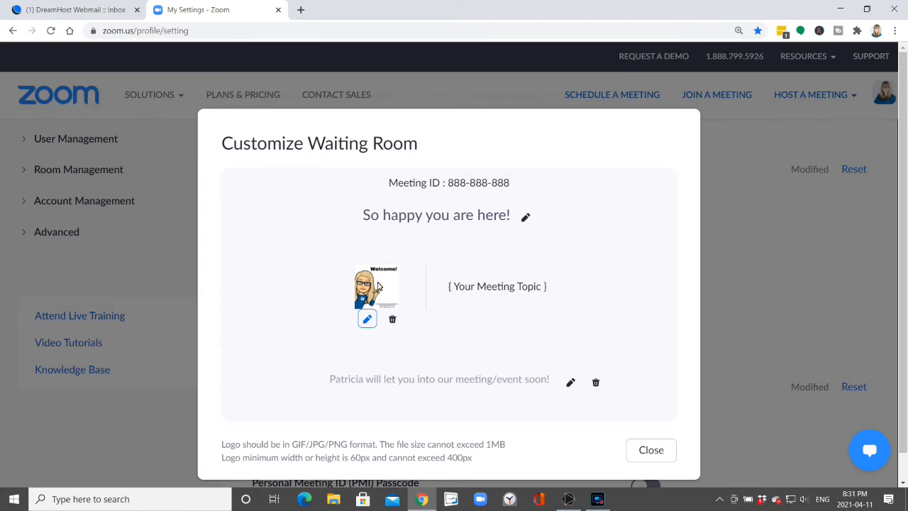
mouse_move(516, 308)
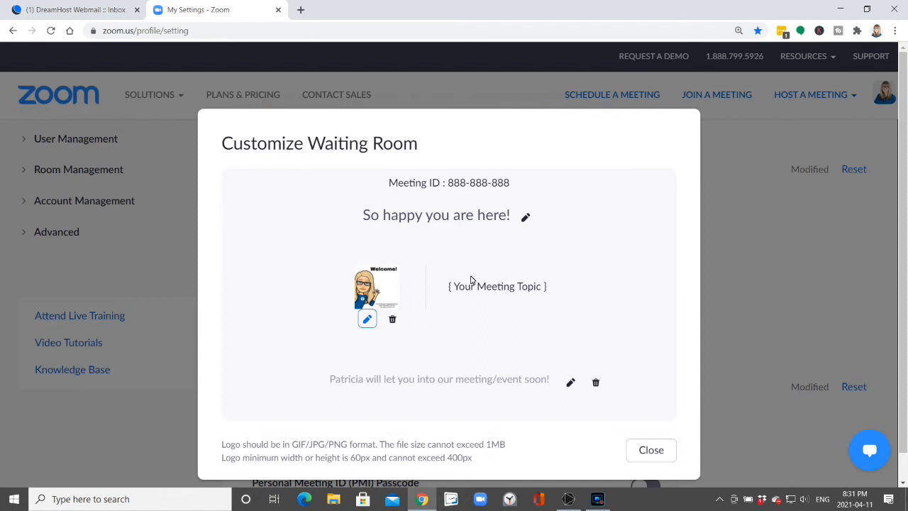
mouse_move(461, 287)
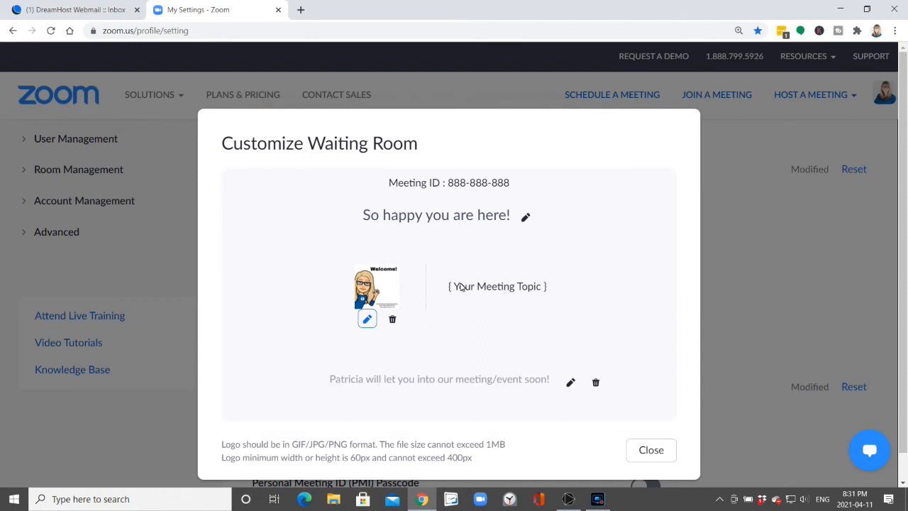
mouse_move(471, 300)
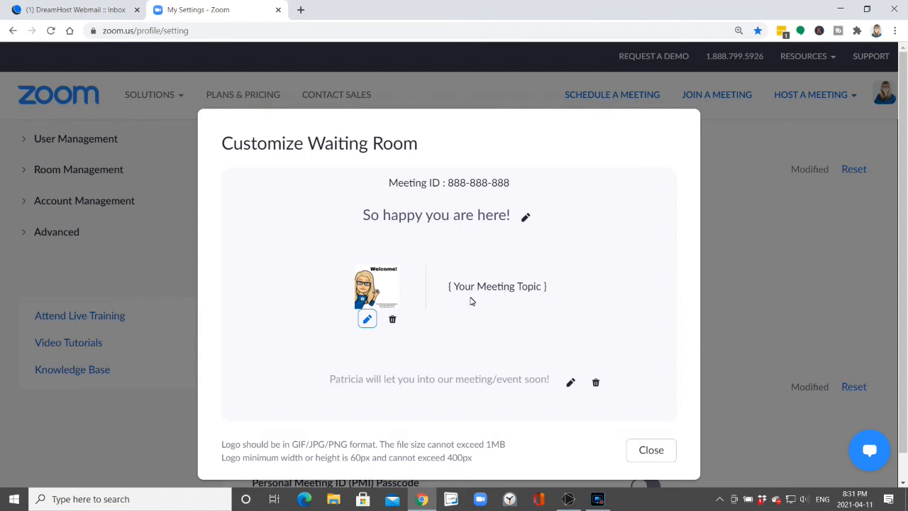
mouse_move(534, 296)
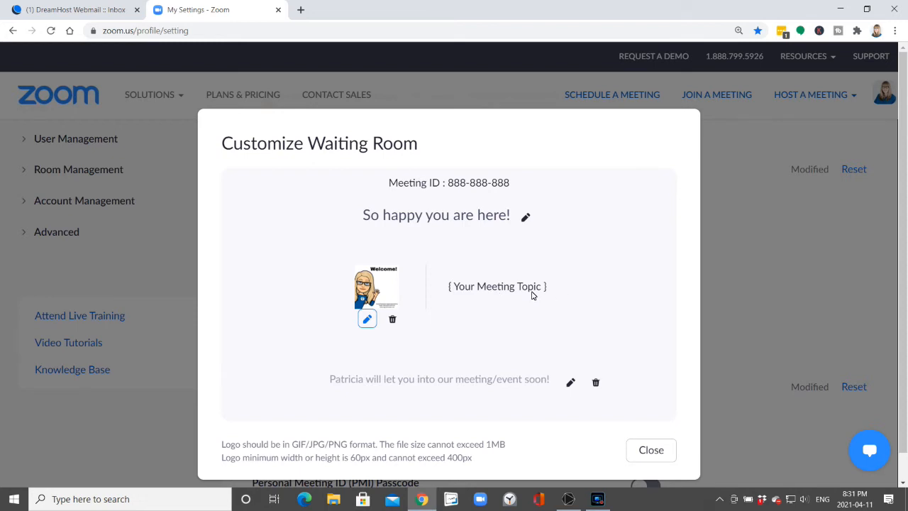
mouse_move(478, 273)
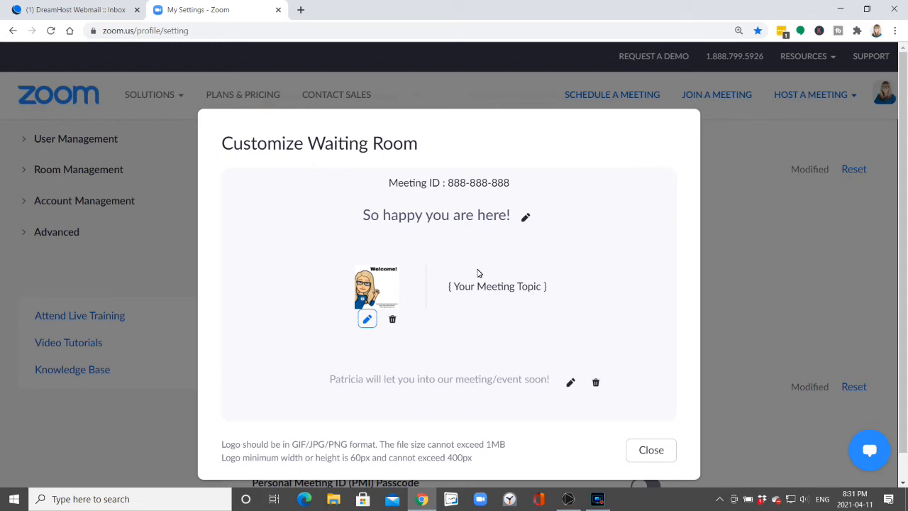
mouse_move(502, 306)
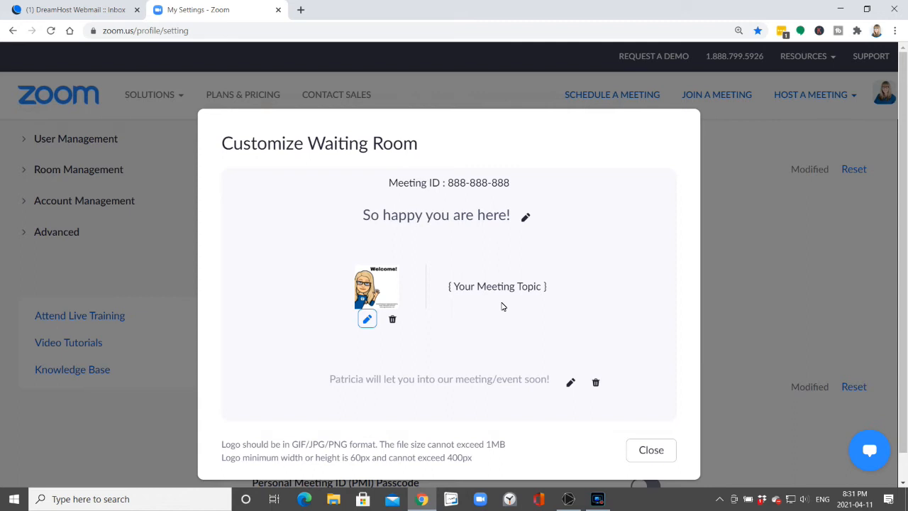
mouse_move(503, 310)
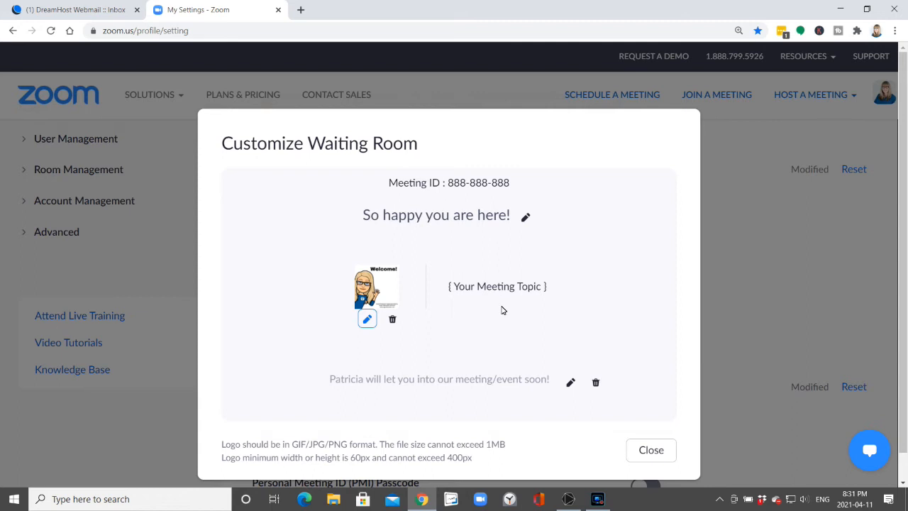
mouse_move(501, 314)
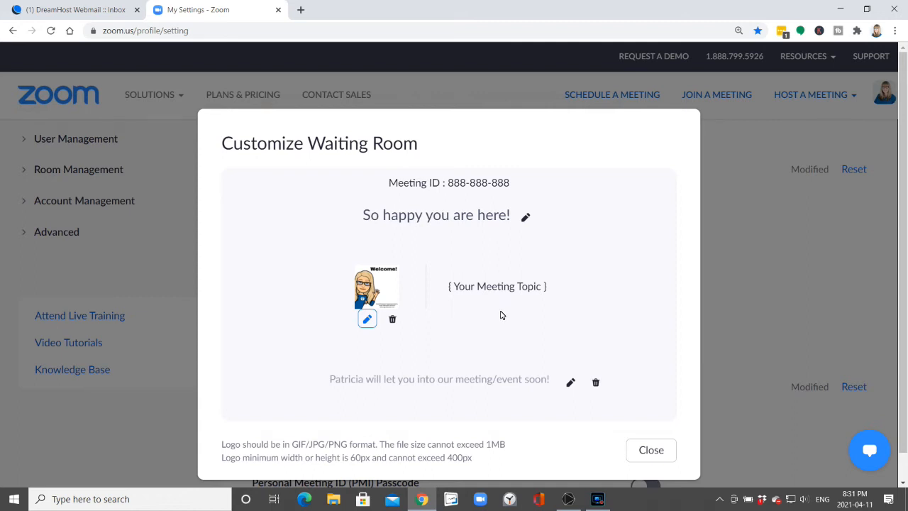
Edit the waiting room message and confirm it unchanged so settings show as updated.
scroll("down", 3)
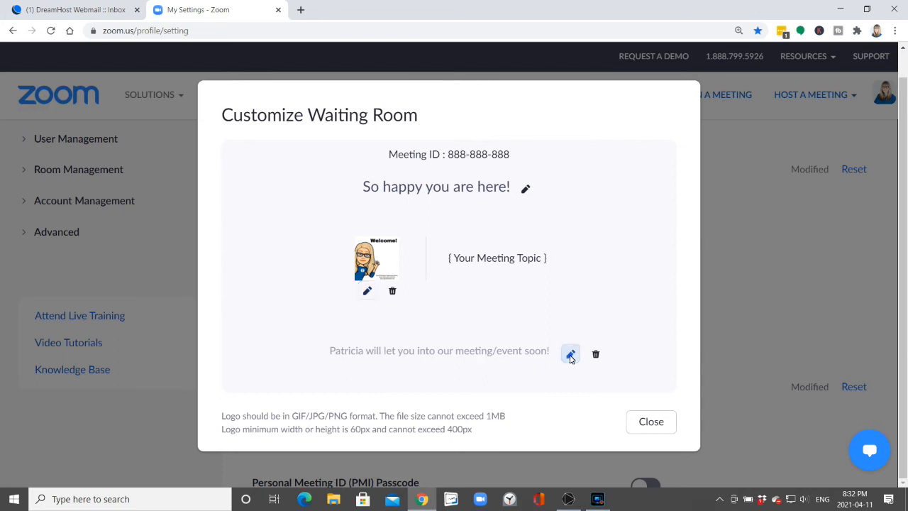
left_click(571, 353)
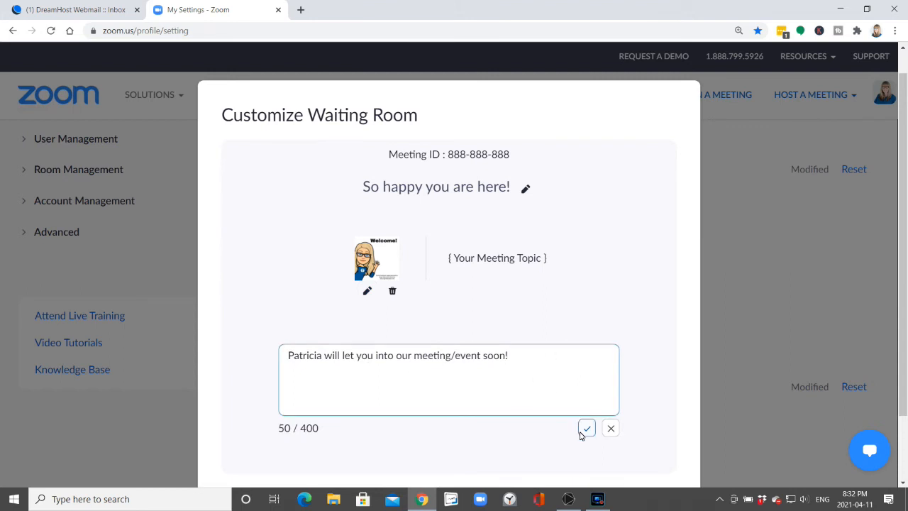
left_click(586, 428)
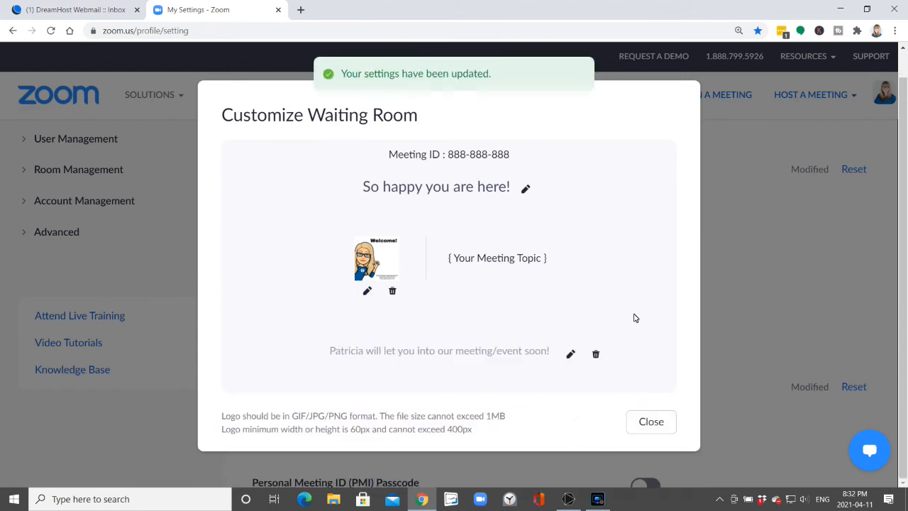